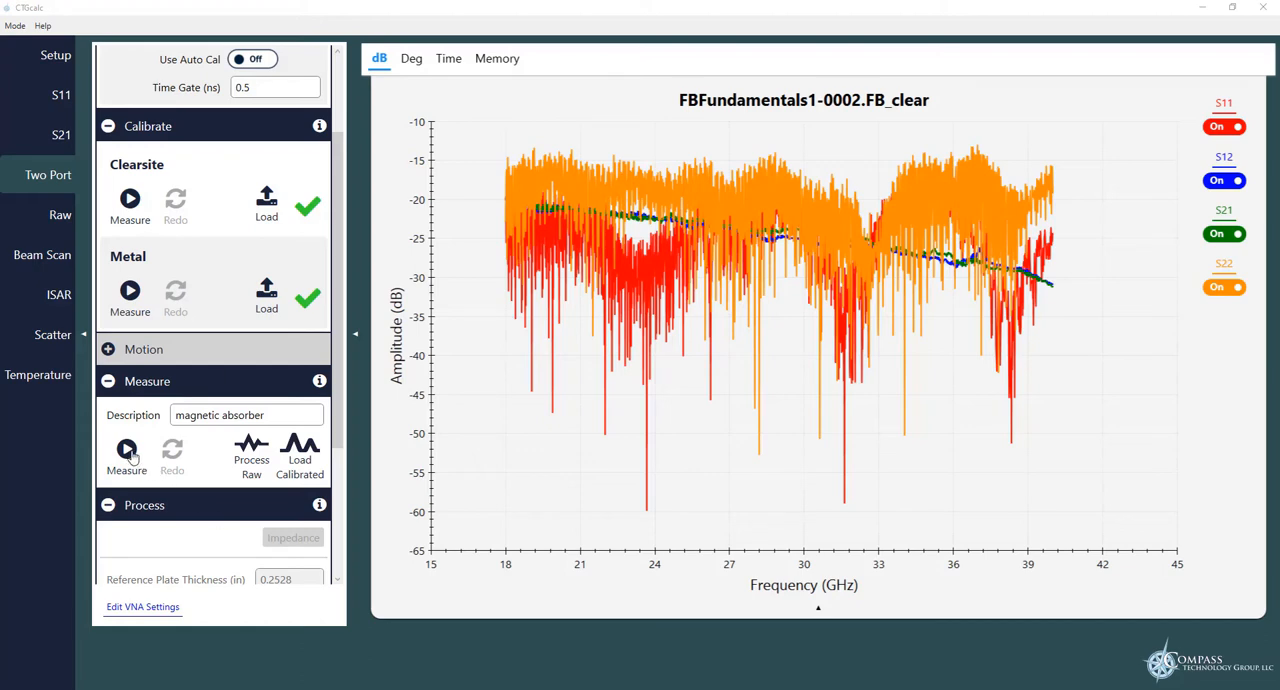
- Run the two-port measurement on the magnetic absorber sample to get calibrated 18–40 GHz S-parameter curves
click(126, 455)
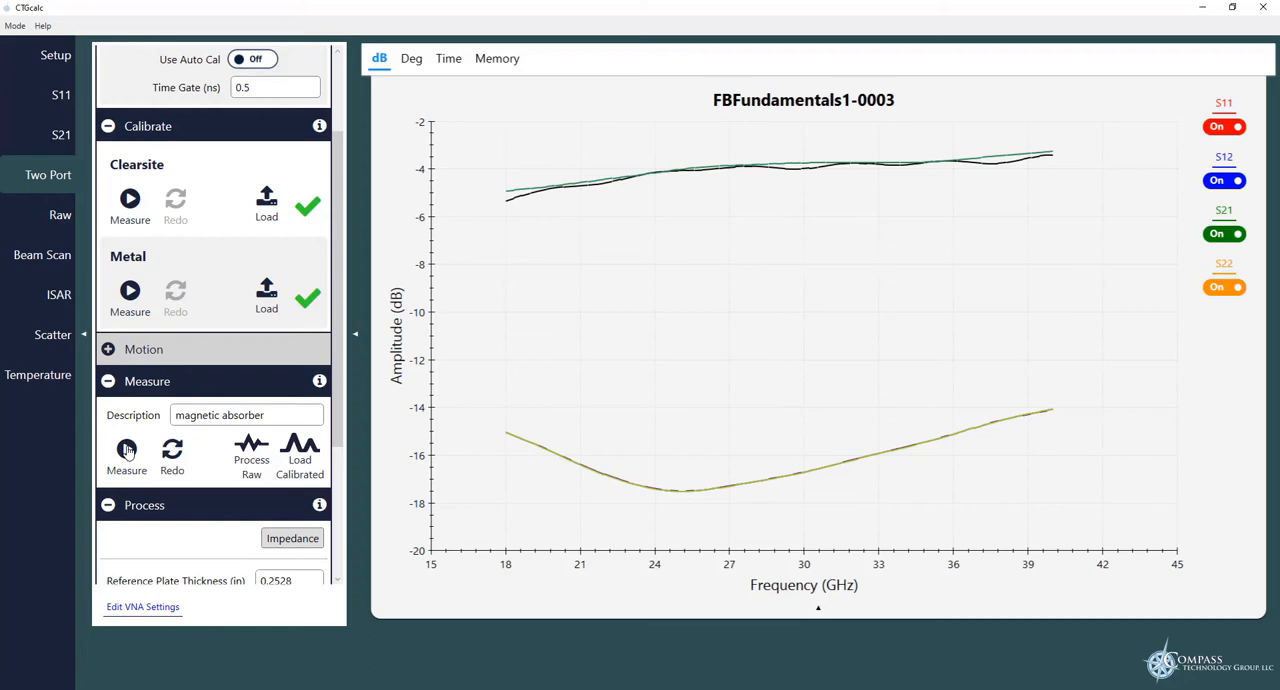
mouse_move(564, 200)
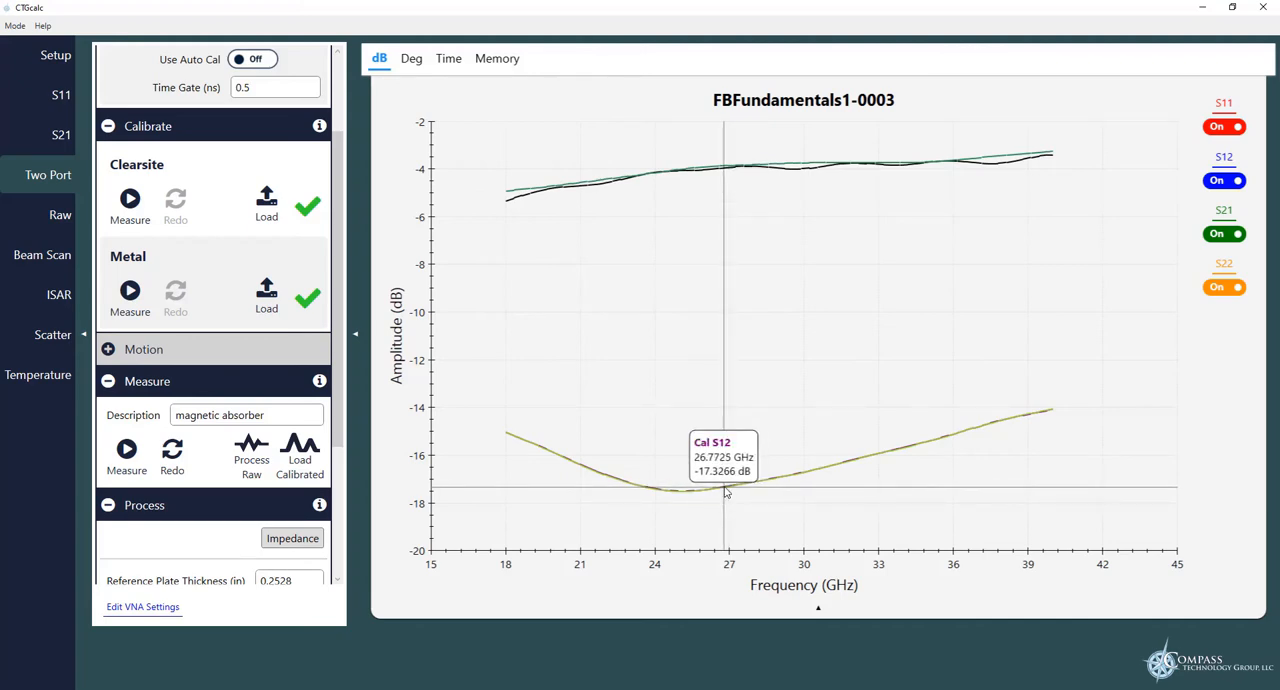
mouse_move(620, 374)
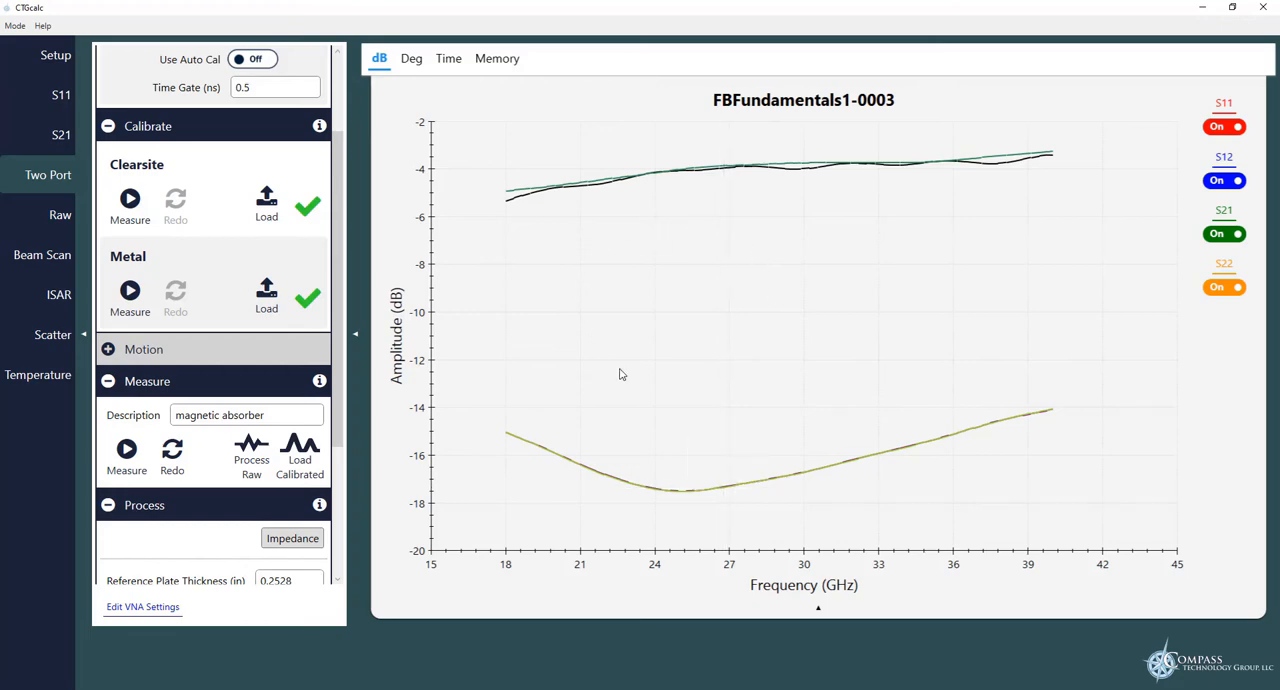
mouse_move(744, 402)
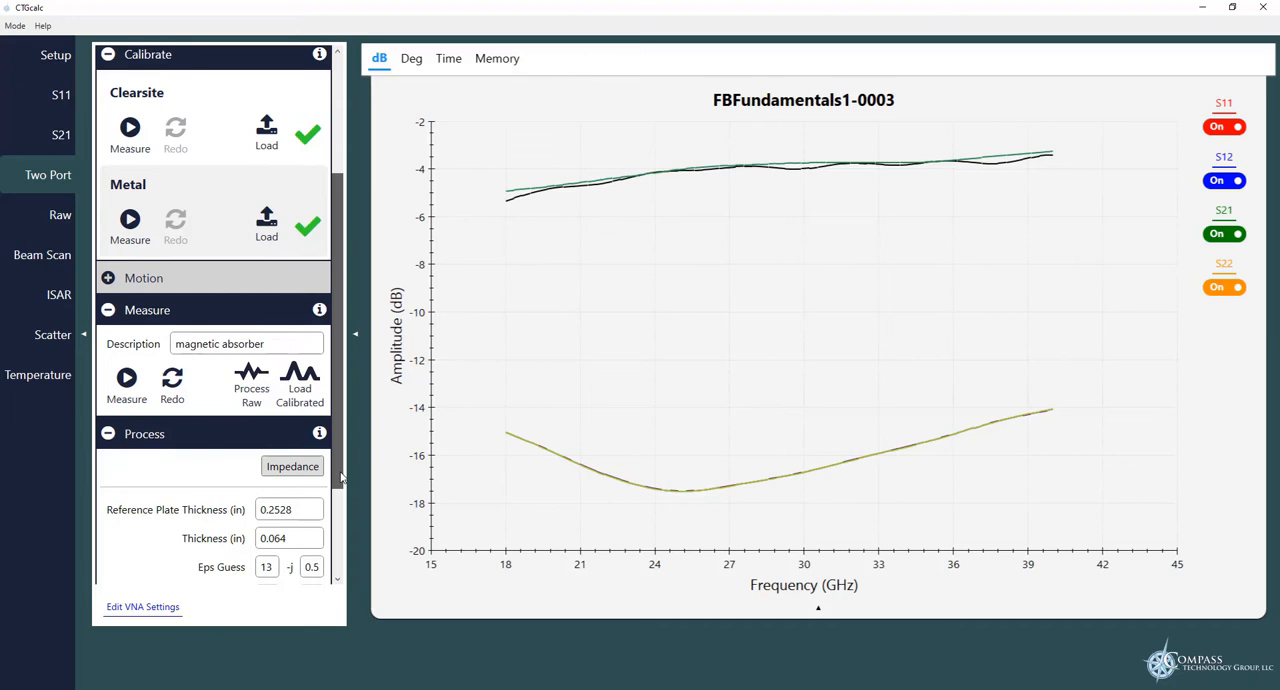
- Extract Eps and Mu using the 0.064 in thickness and current material guesses
scroll(down, 3)
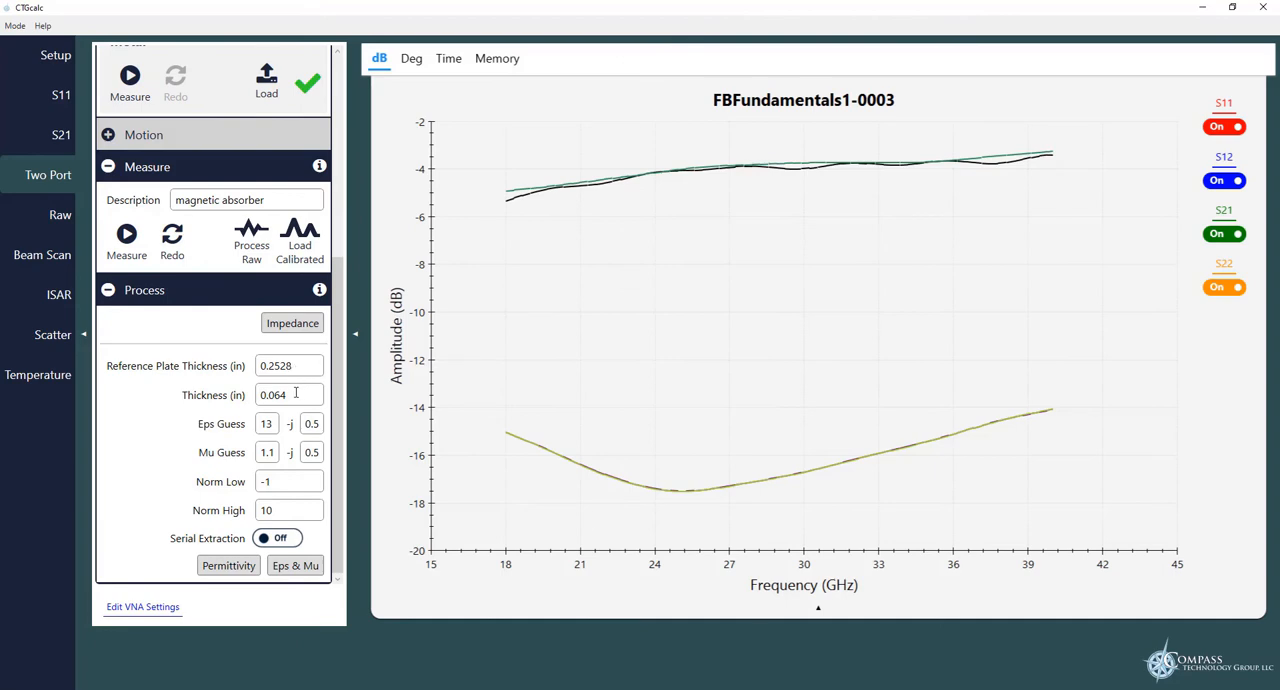
mouse_move(275, 443)
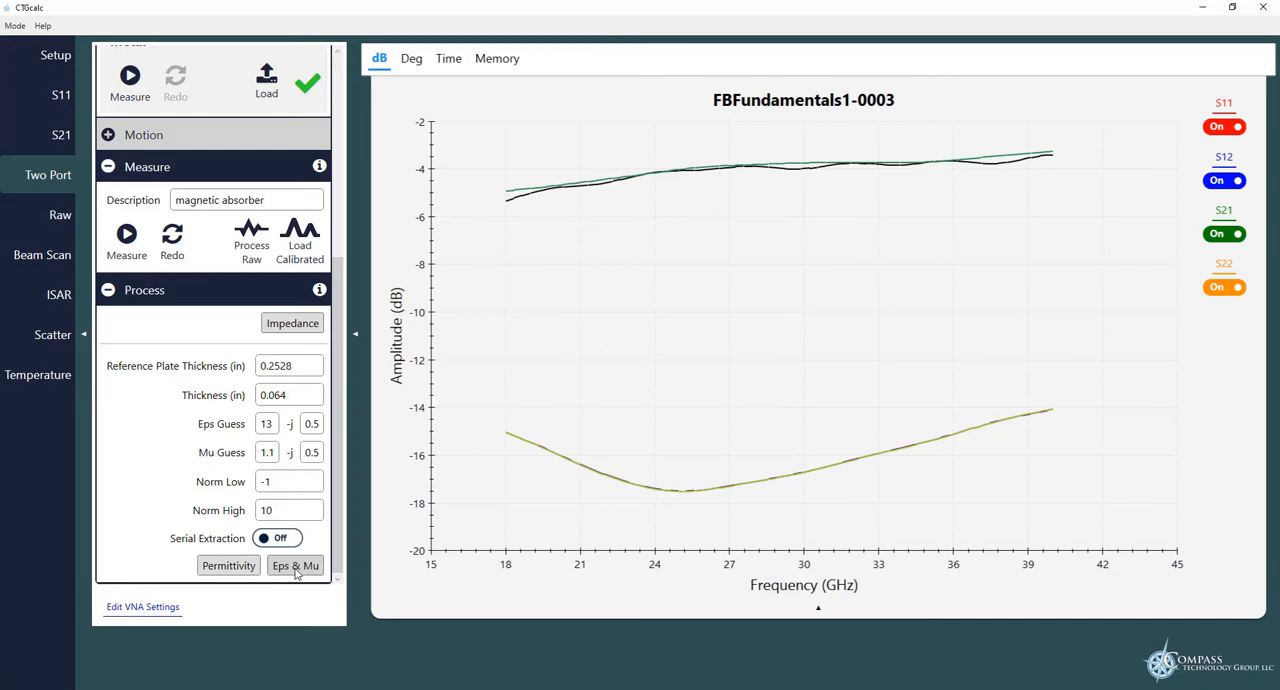
click(295, 565)
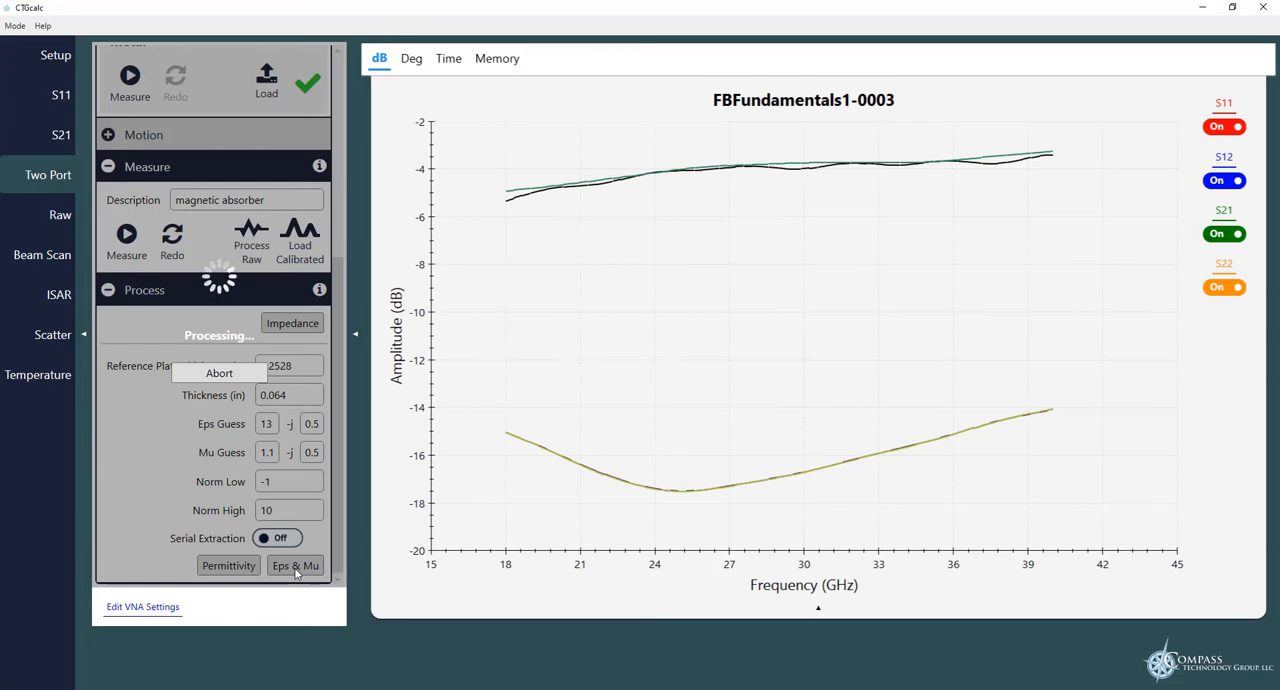
- Display the Eps-Real and Eps-Imag curves once extraction finishes, real values near 13–15
click(294, 565)
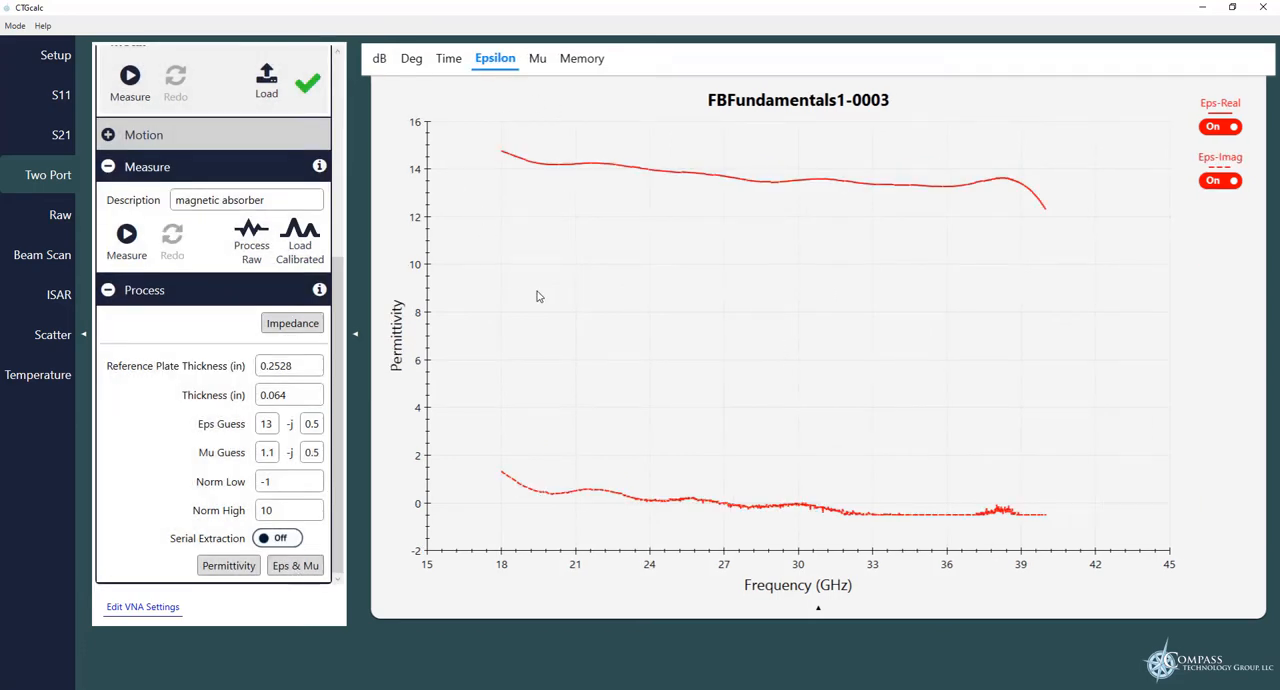
mouse_move(563, 160)
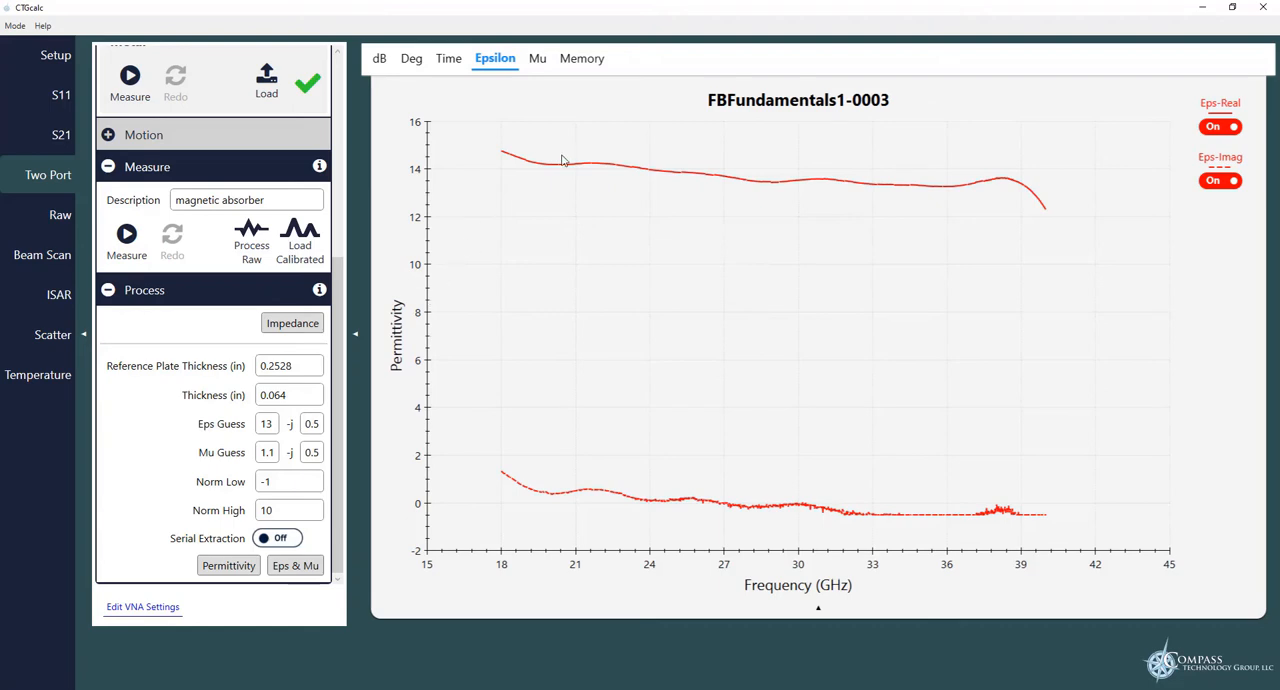
mouse_move(798, 194)
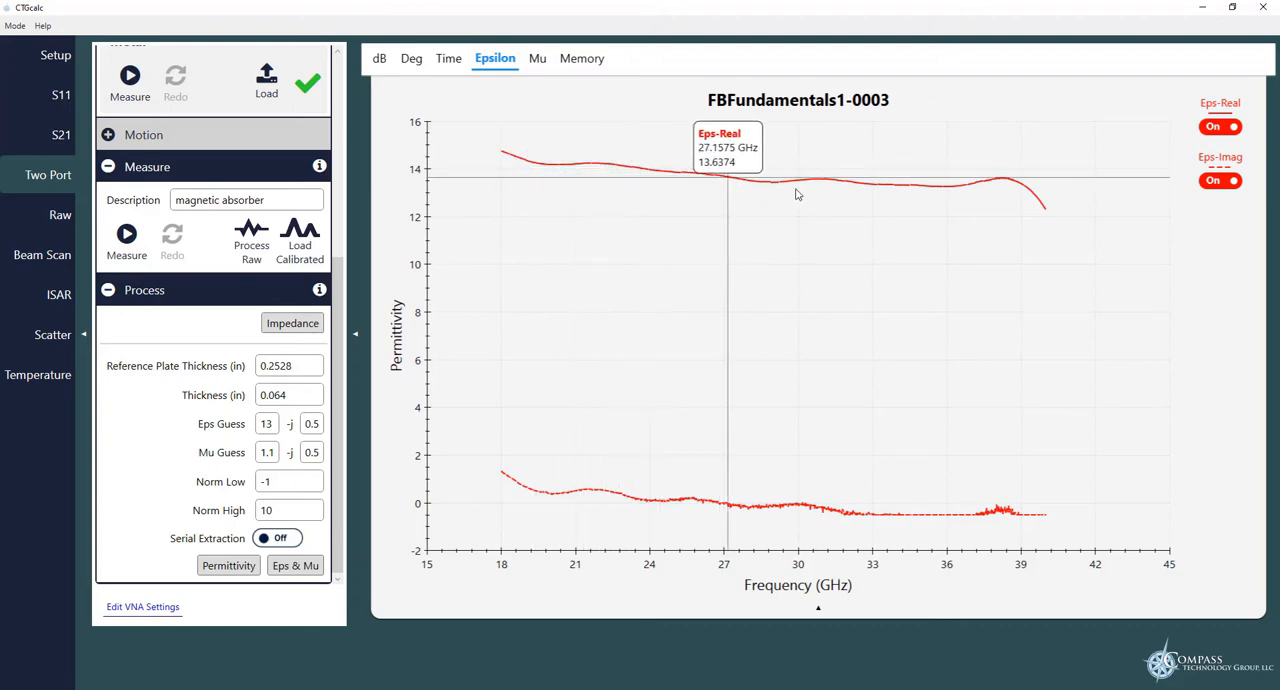
mouse_move(502, 484)
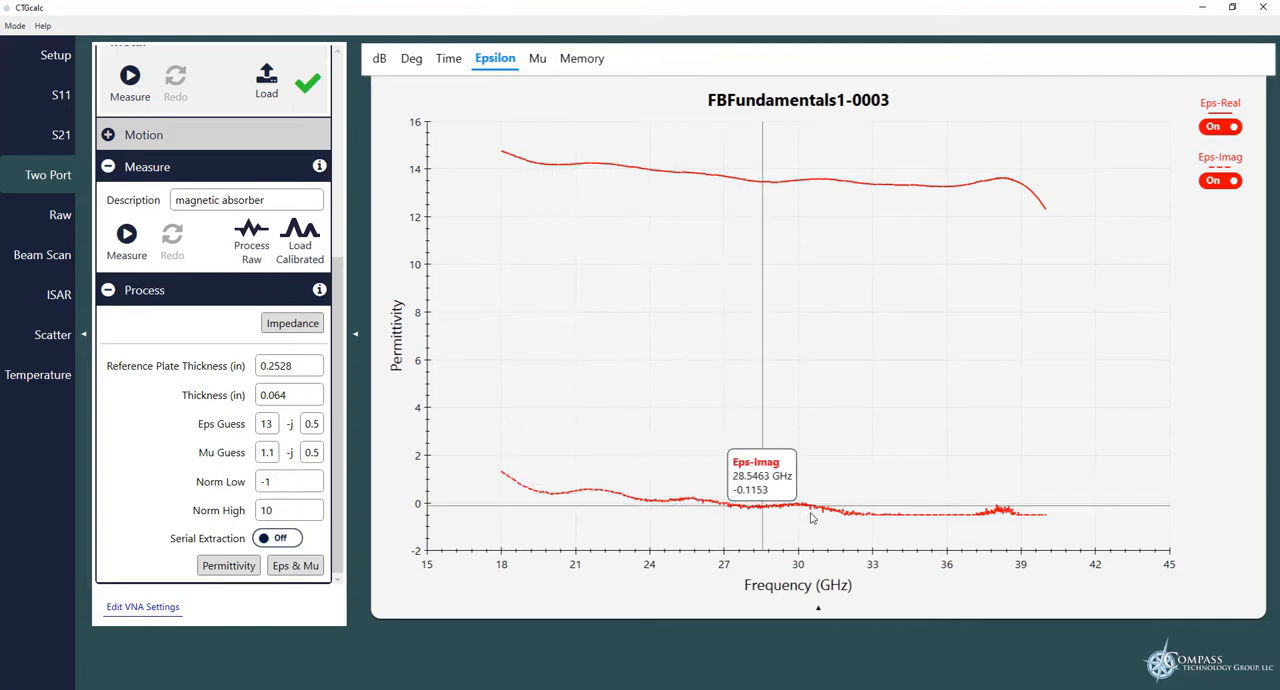
mouse_move(708, 502)
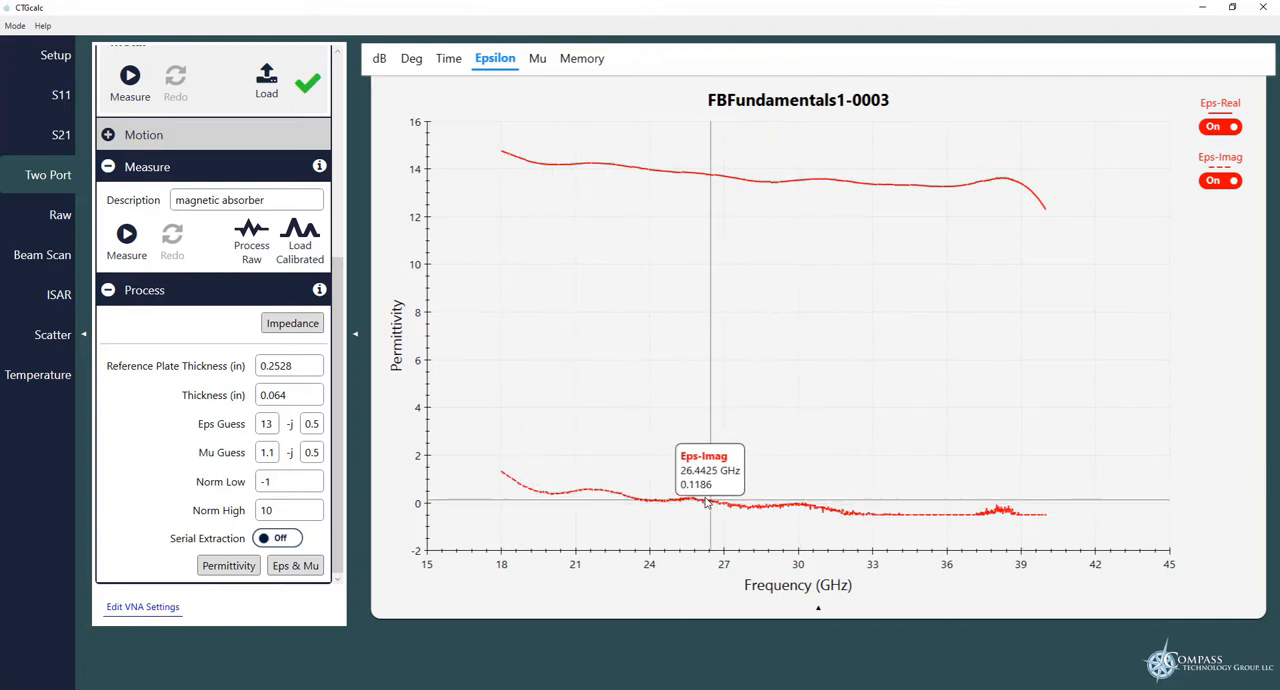
mouse_move(714, 178)
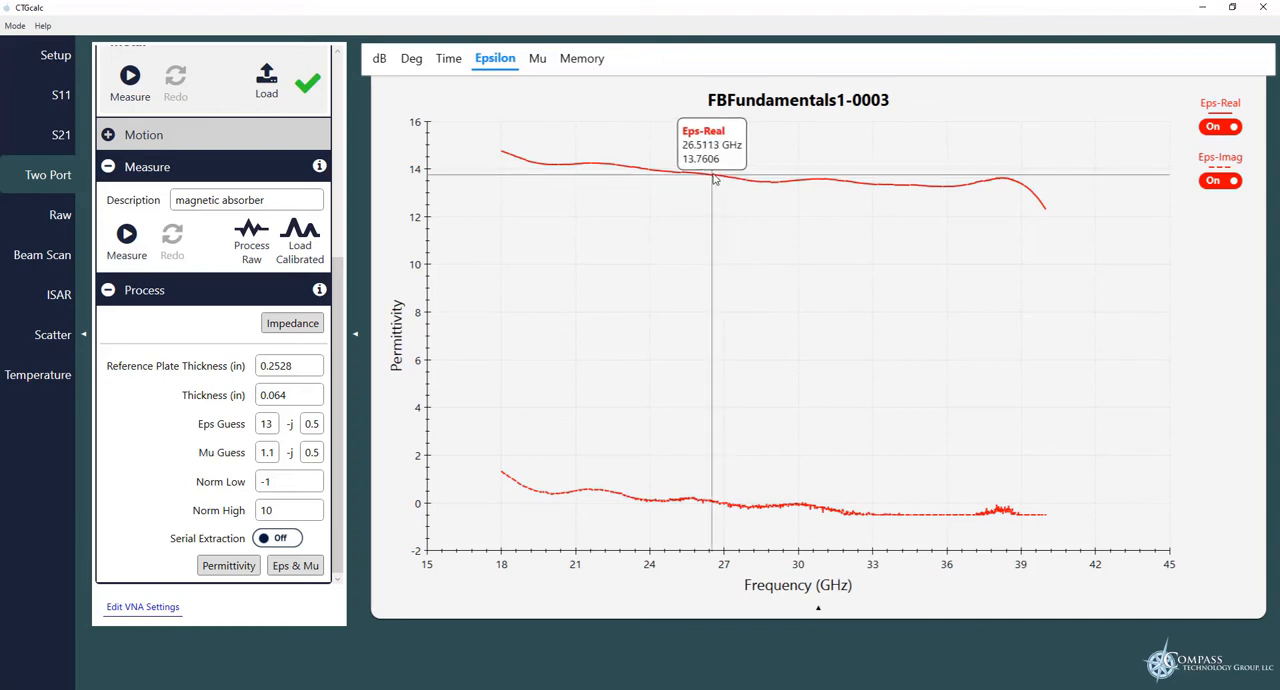
mouse_move(742, 361)
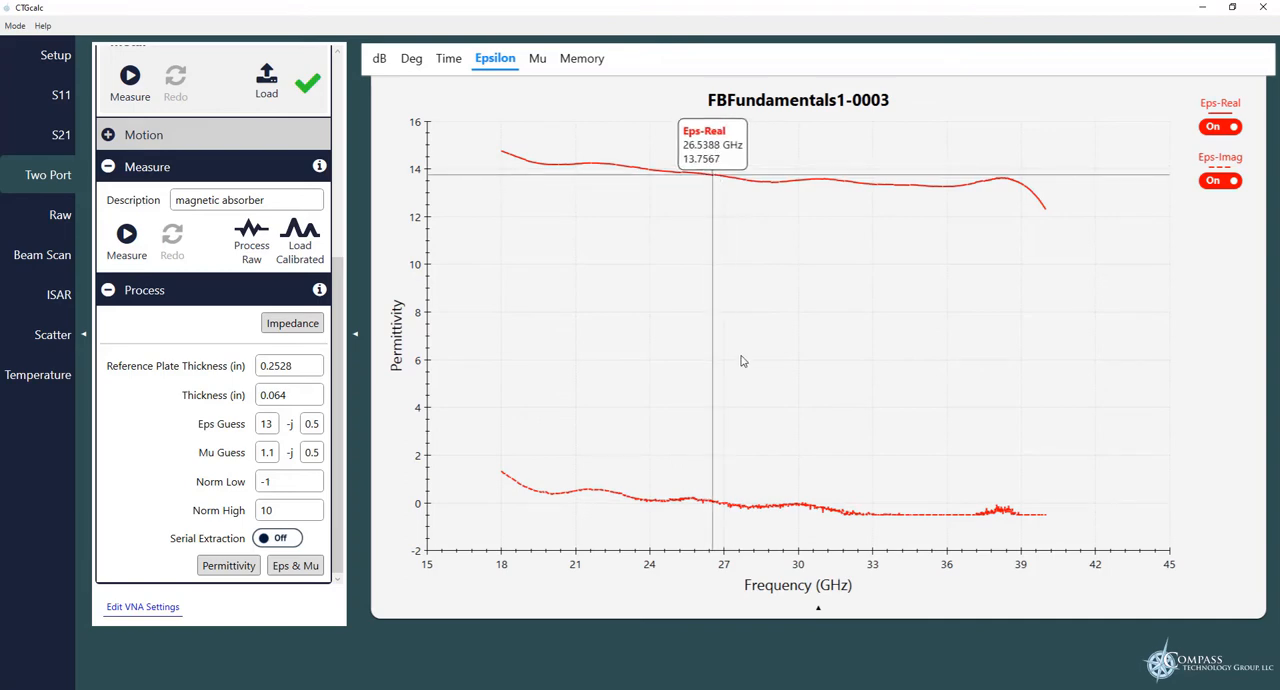
mouse_move(698, 508)
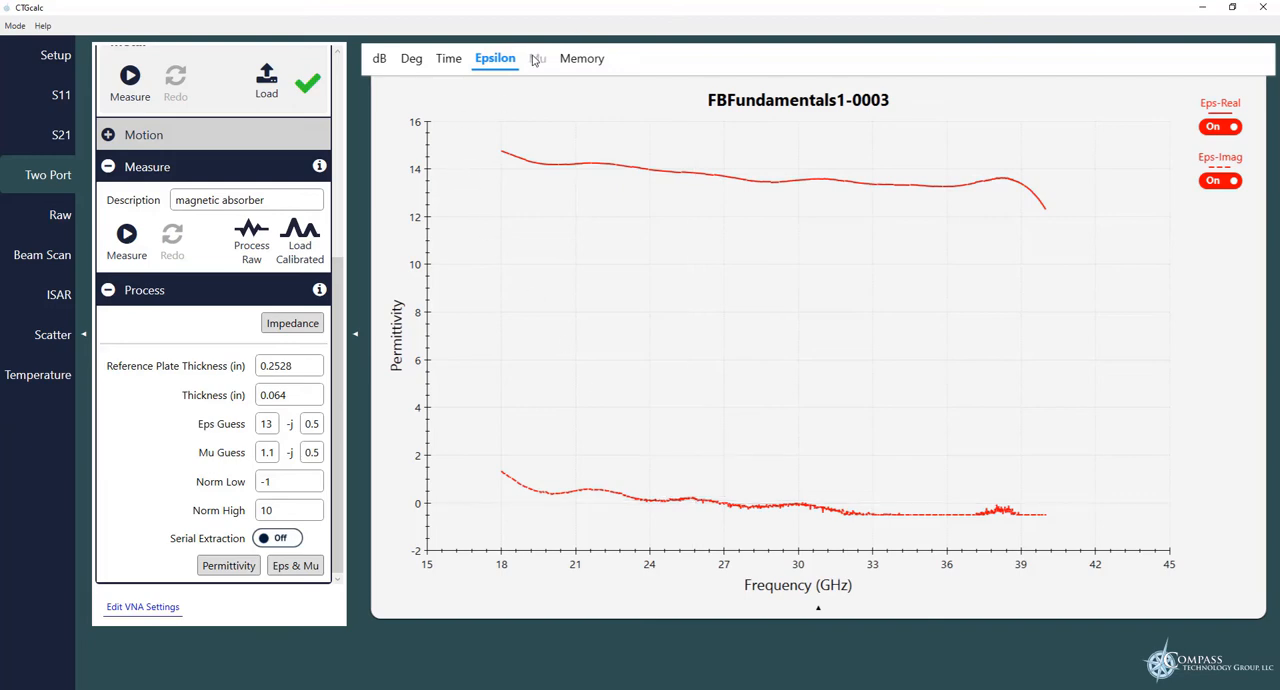
- Show the Mu plot, with real permeability falling from about 0.82 to 0.4
click(535, 58)
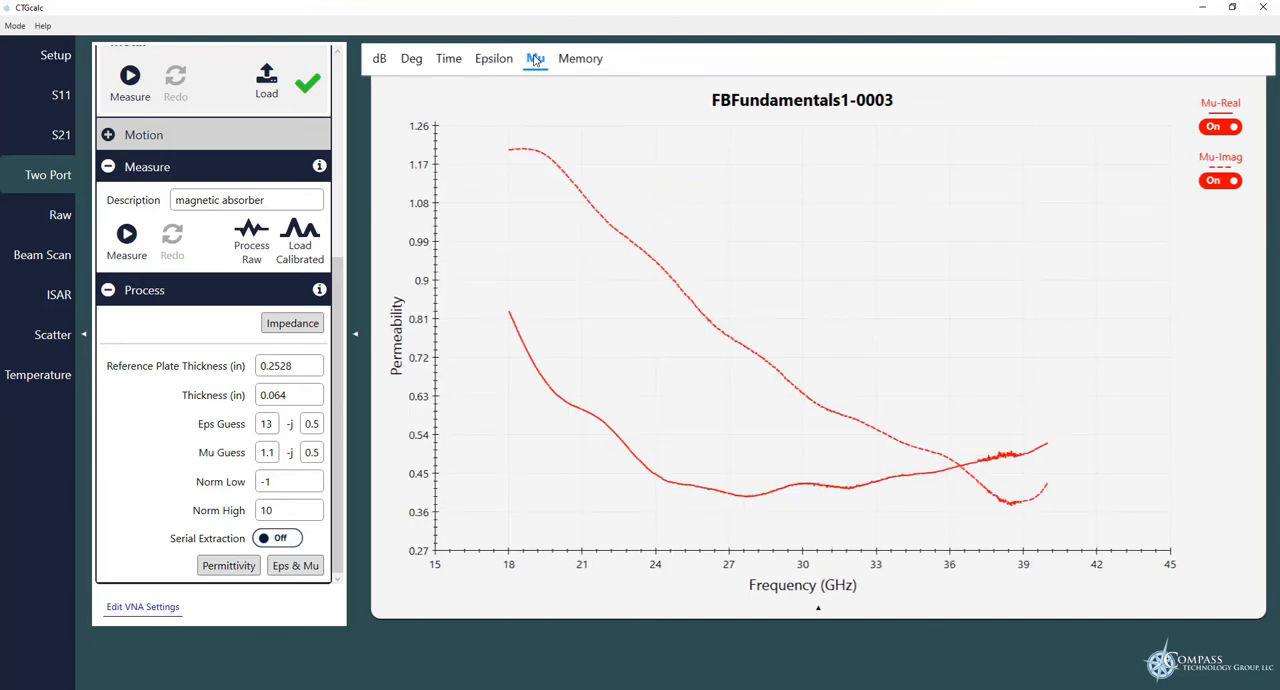
click(535, 58)
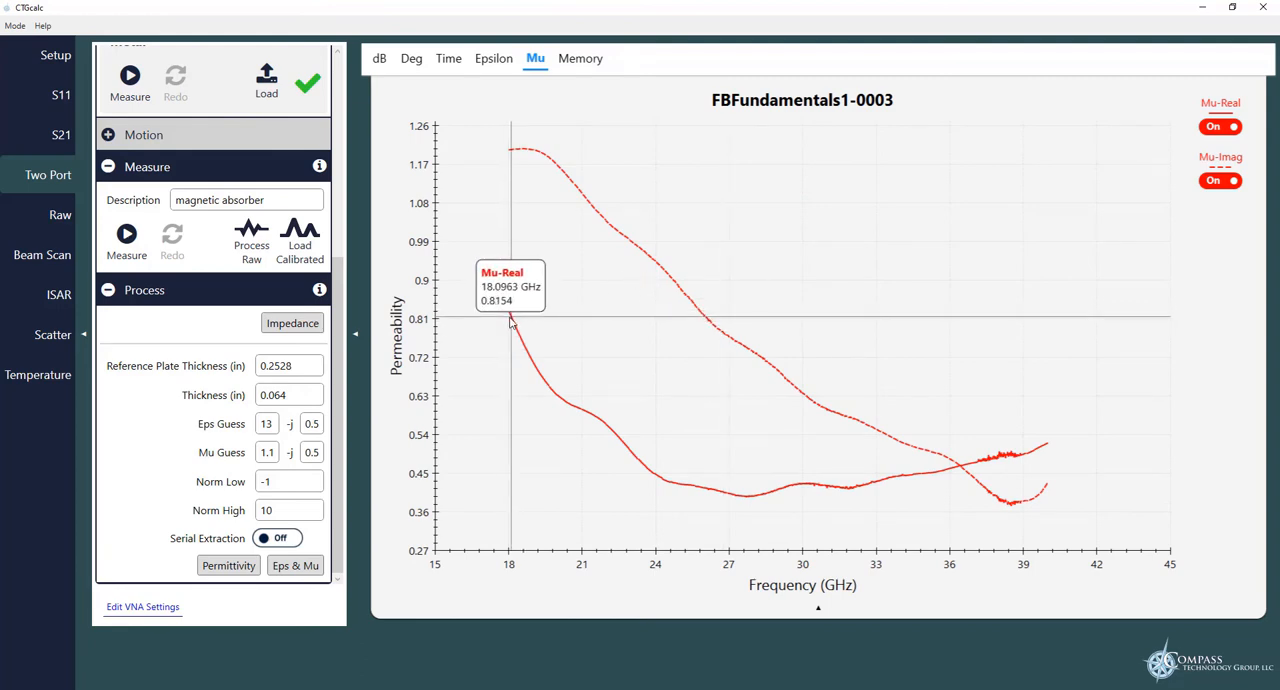
mouse_move(514, 331)
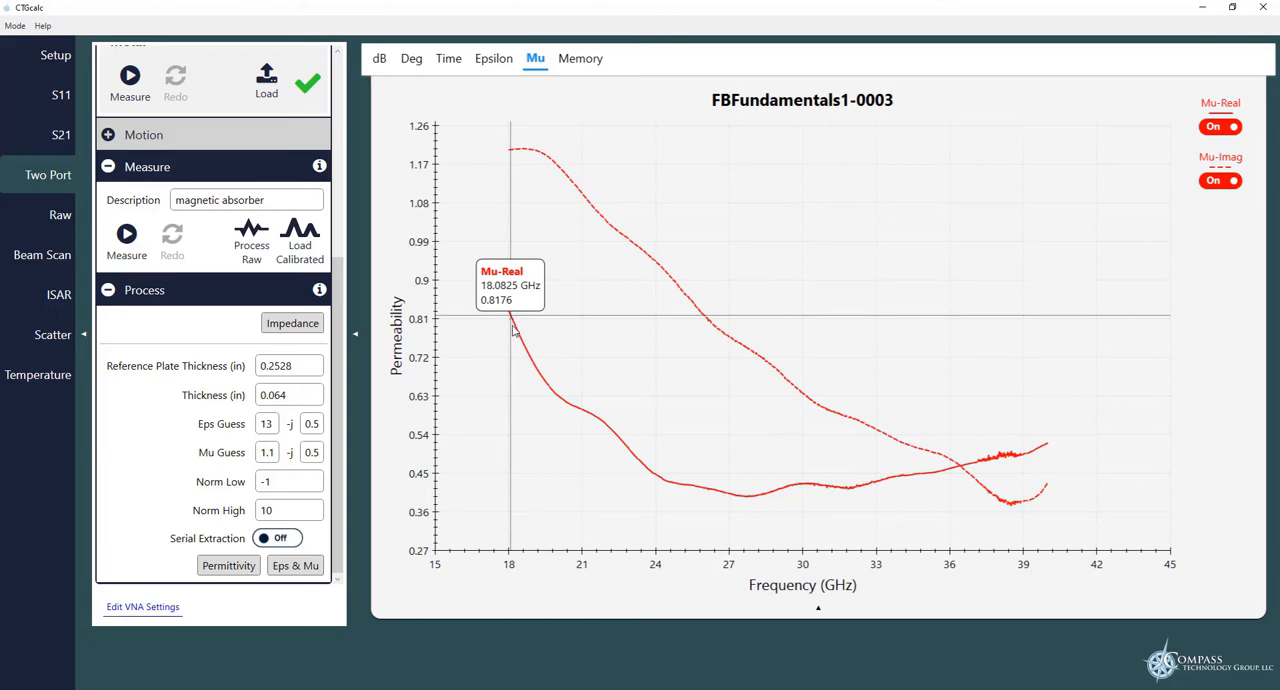
mouse_move(725, 504)
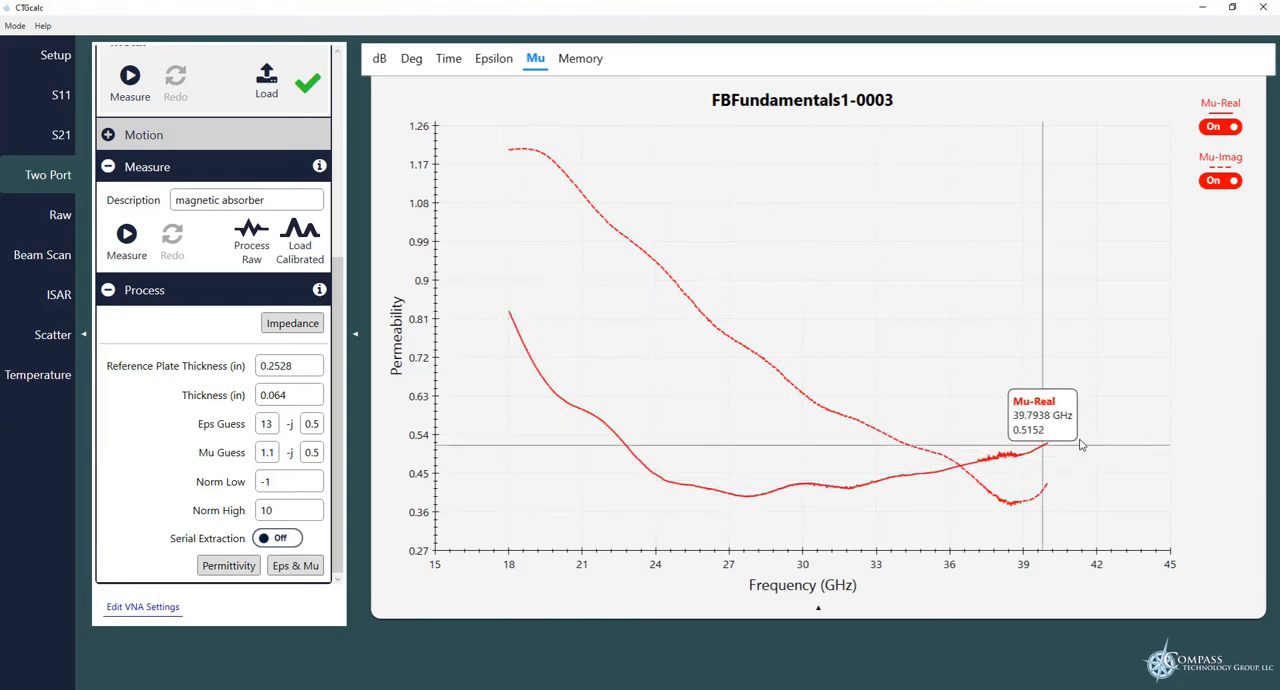
mouse_move(477, 140)
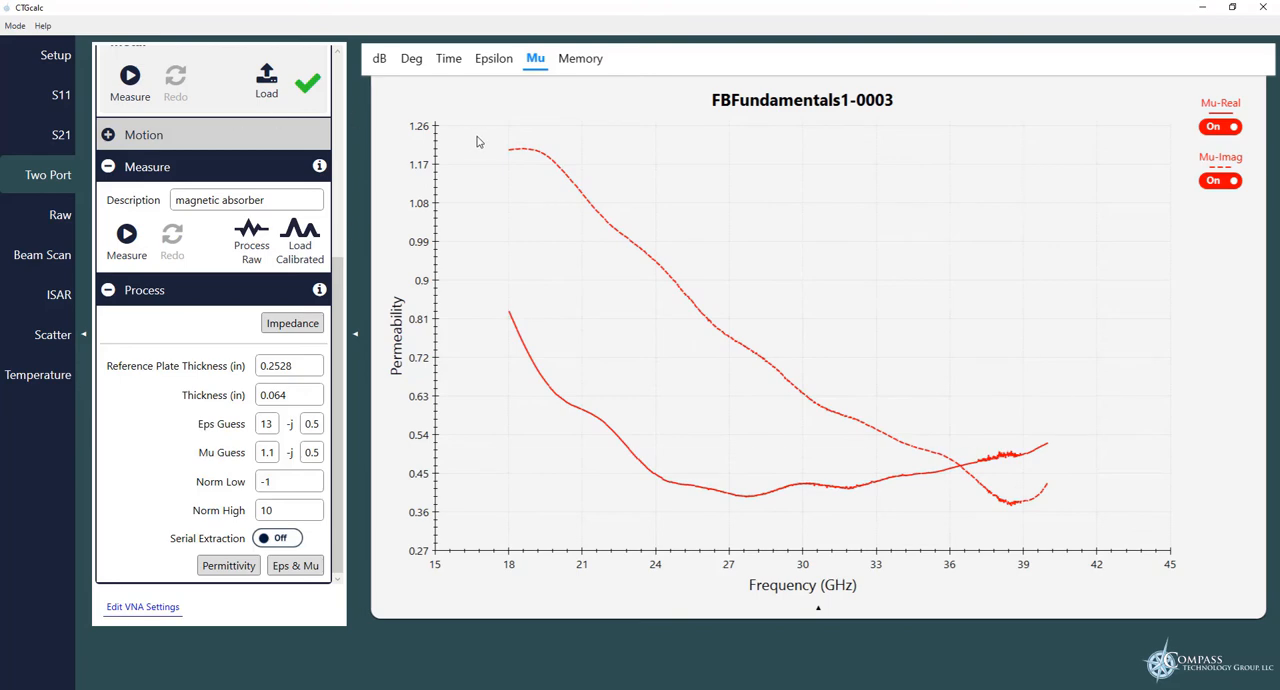